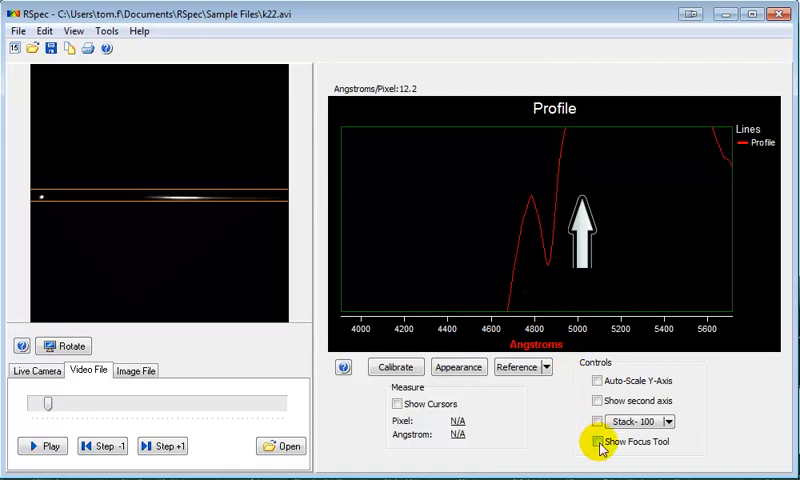
Enable Show Focus Tool to display the empty depth-versus-frame scope.
{"action": "left_click", "coordinate": [597, 442]}
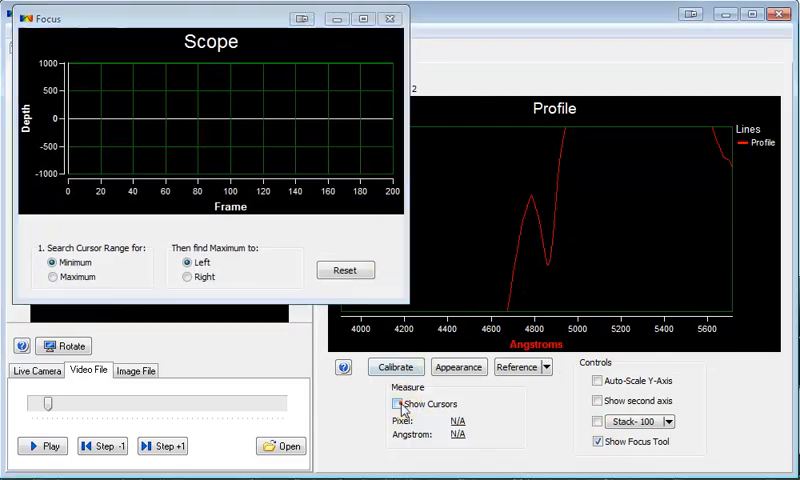
Show cursors bracketing the dip near 4830 Å, trying Maximum search Right, then Left.
{"action": "left_click", "coordinate": [397, 403]}
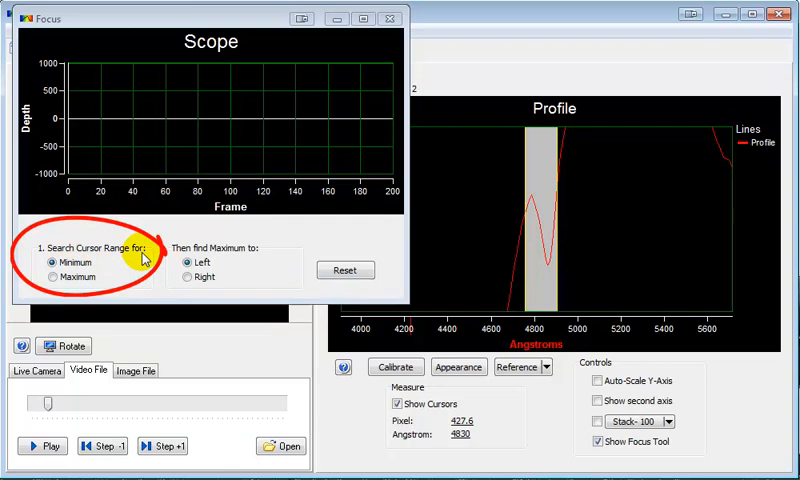
{"action": "mouse_move", "coordinate": [537, 240]}
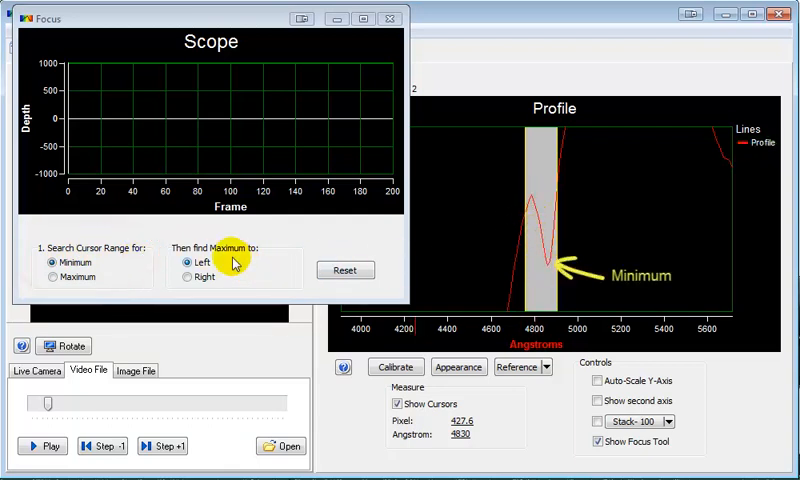
{"action": "mouse_move", "coordinate": [545, 272]}
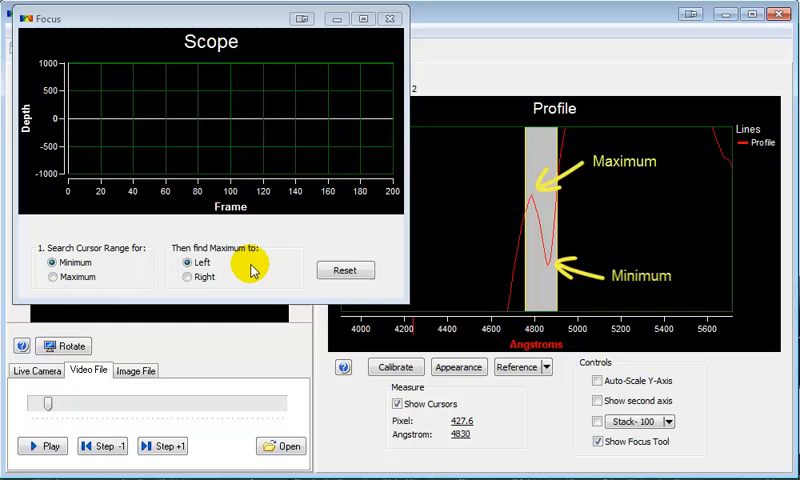
{"action": "left_click", "coordinate": [188, 277]}
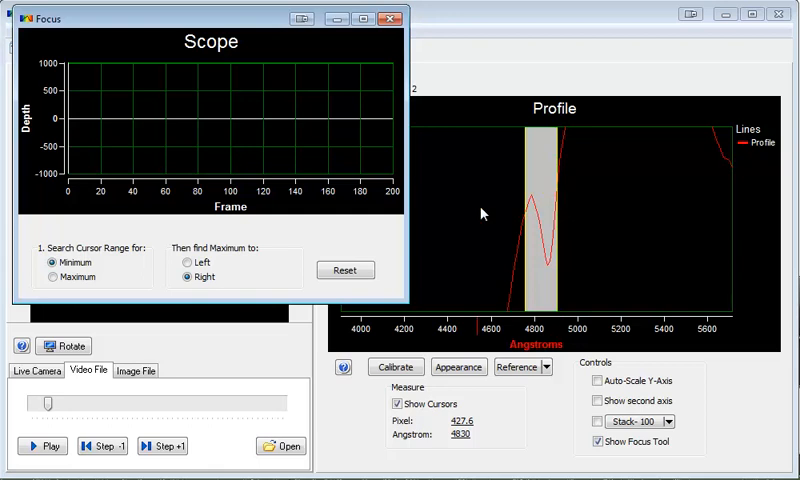
{"action": "left_click", "coordinate": [185, 262]}
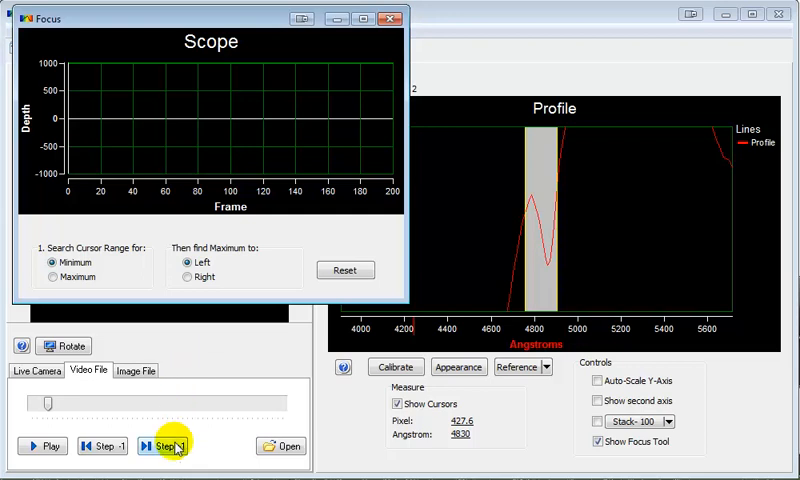
Step the video forward five frames, plotting dip depth to about 202 near frame 18.
{"action": "left_click", "coordinate": [160, 446]}
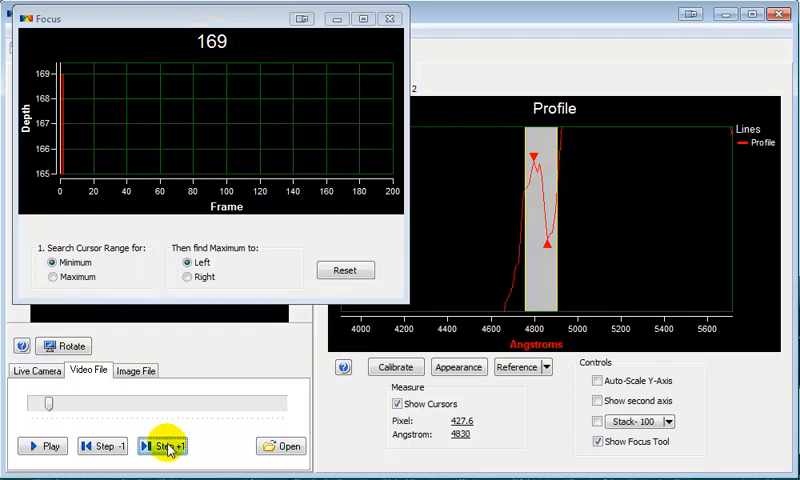
{"action": "left_click", "coordinate": [162, 446]}
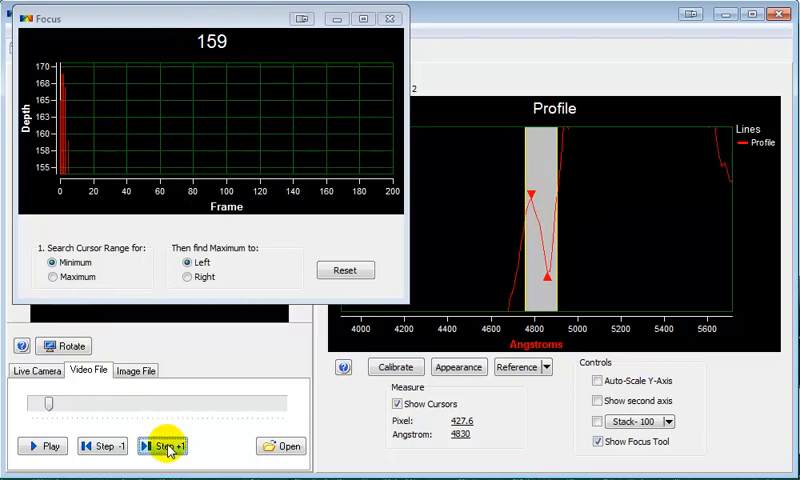
{"action": "left_click", "coordinate": [163, 445]}
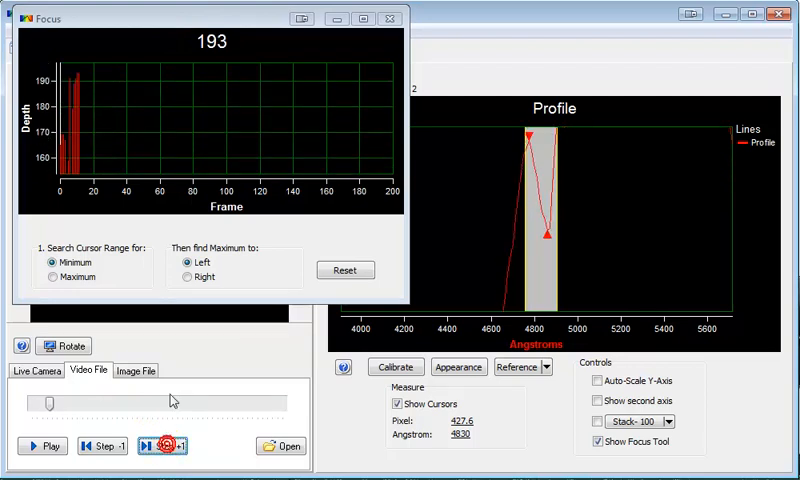
{"action": "left_click", "coordinate": [162, 446]}
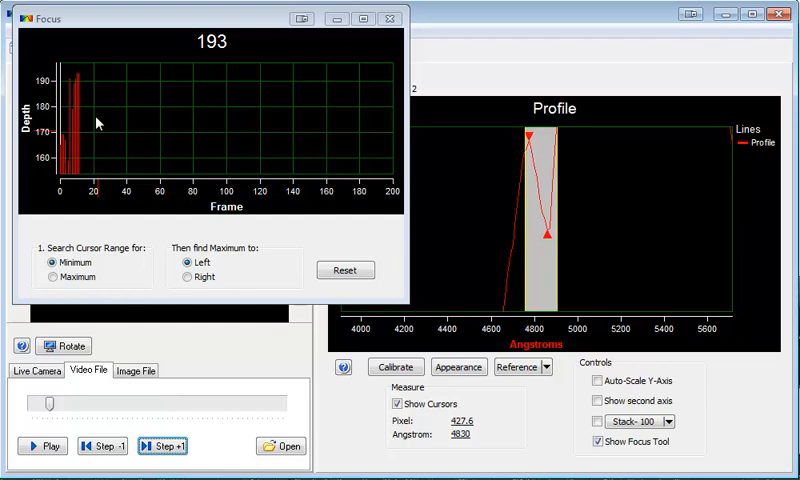
{"action": "left_click", "coordinate": [170, 446]}
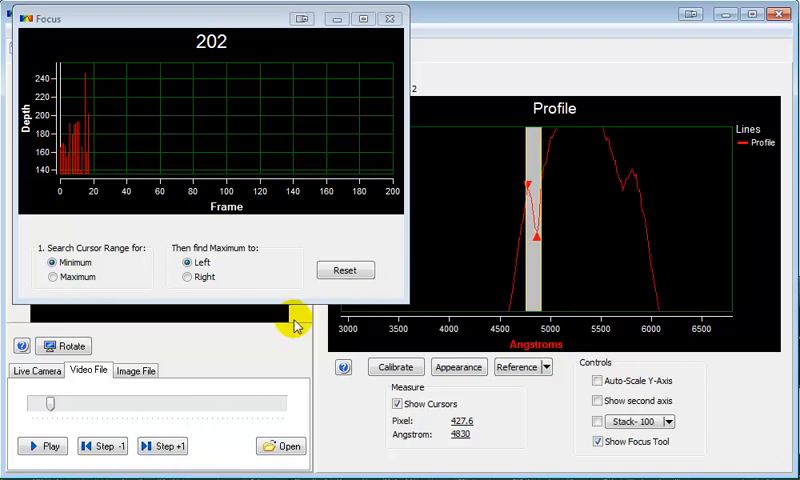
Play the video with Stack - 100 enabled, pausing around frame 135 at depth 158.
{"action": "left_click", "coordinate": [41, 445]}
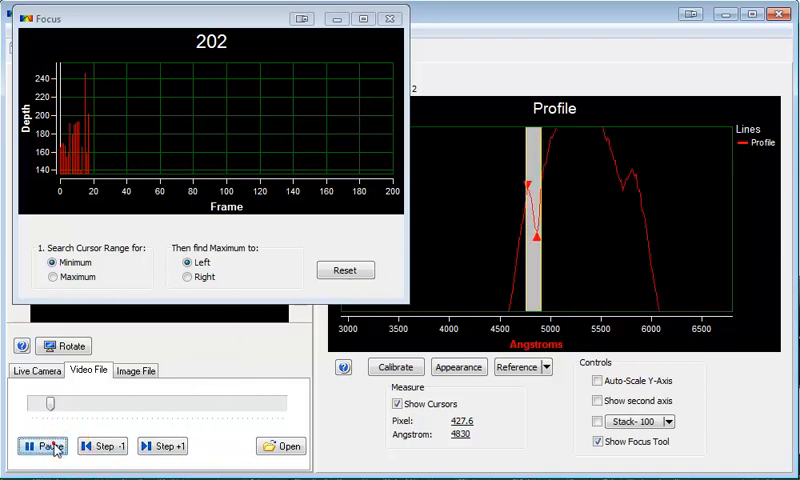
{"action": "left_click", "coordinate": [41, 445]}
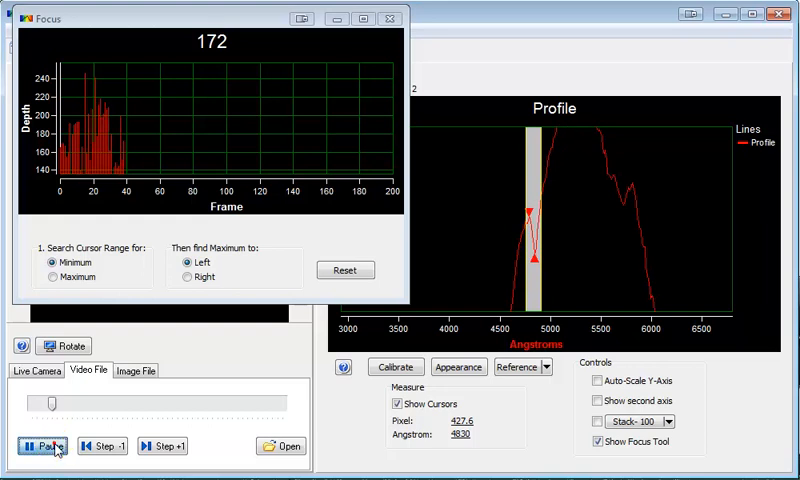
{"action": "left_click", "coordinate": [40, 446]}
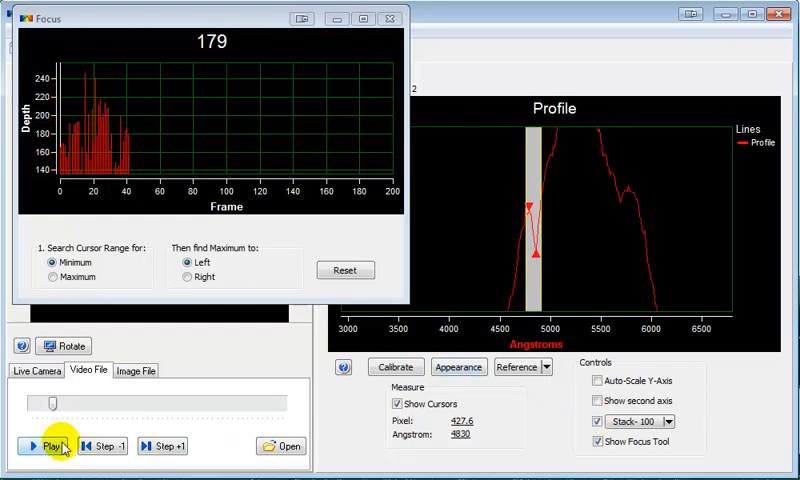
{"action": "left_click", "coordinate": [43, 446]}
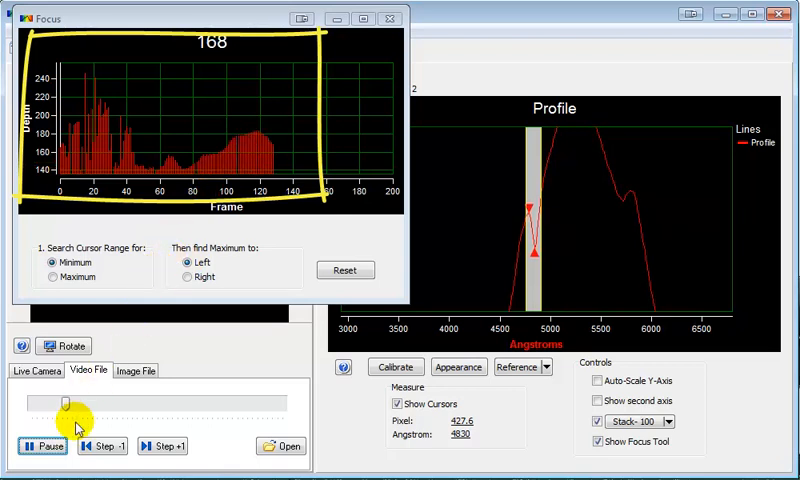
{"action": "left_click", "coordinate": [43, 446]}
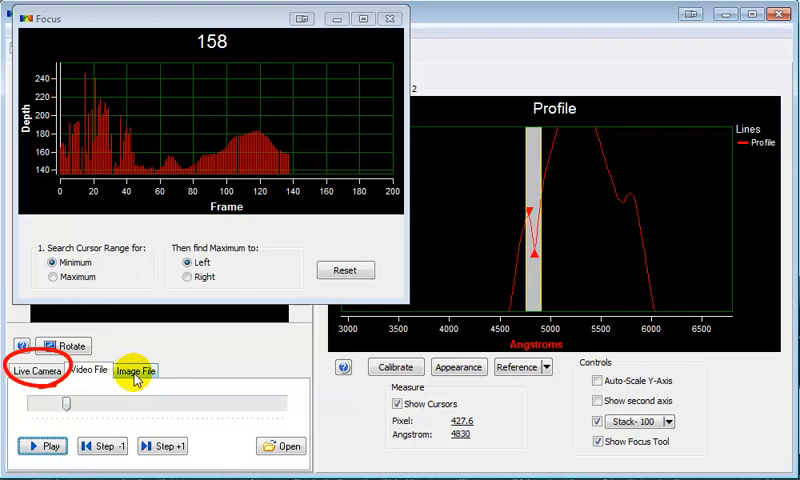
Make Image File the active source, leaving the Focus reading at N/A*.
{"action": "left_click", "coordinate": [134, 371]}
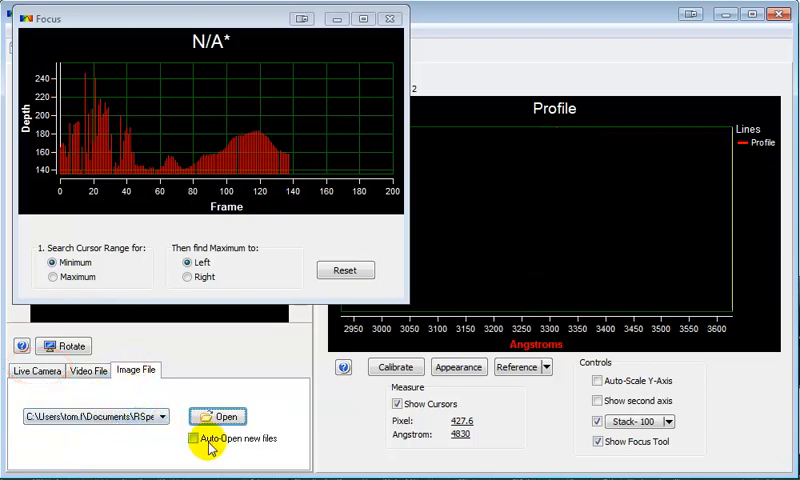
{"action": "mouse_move", "coordinate": [255, 450]}
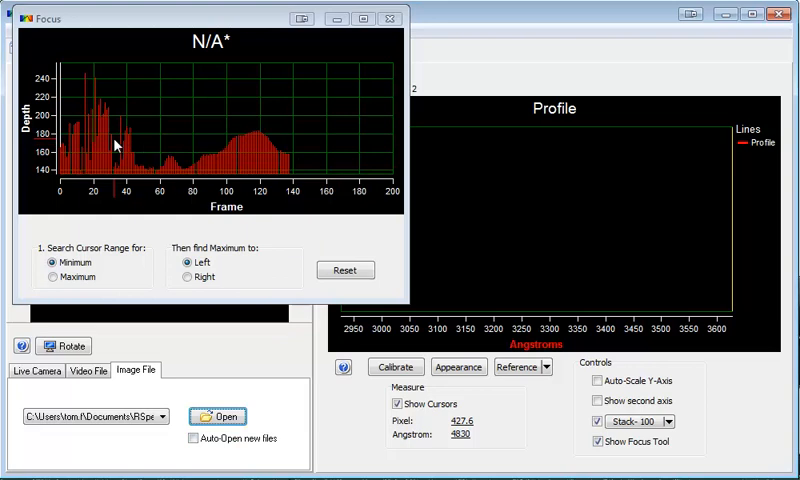
{"action": "mouse_move", "coordinate": [228, 150]}
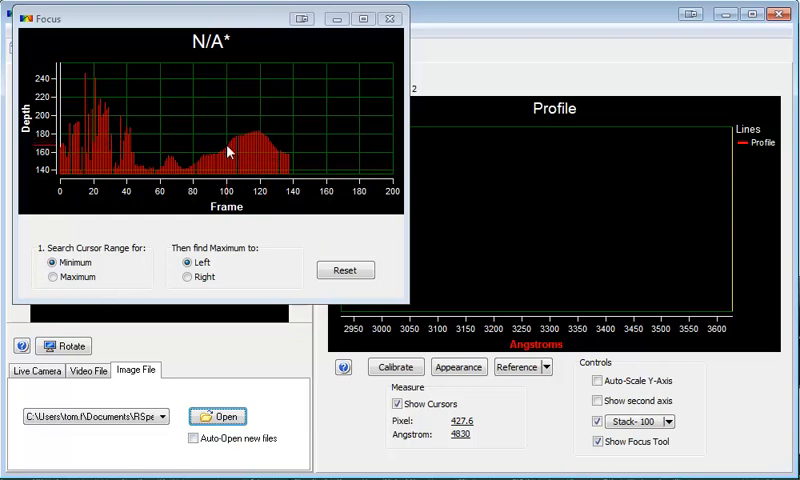